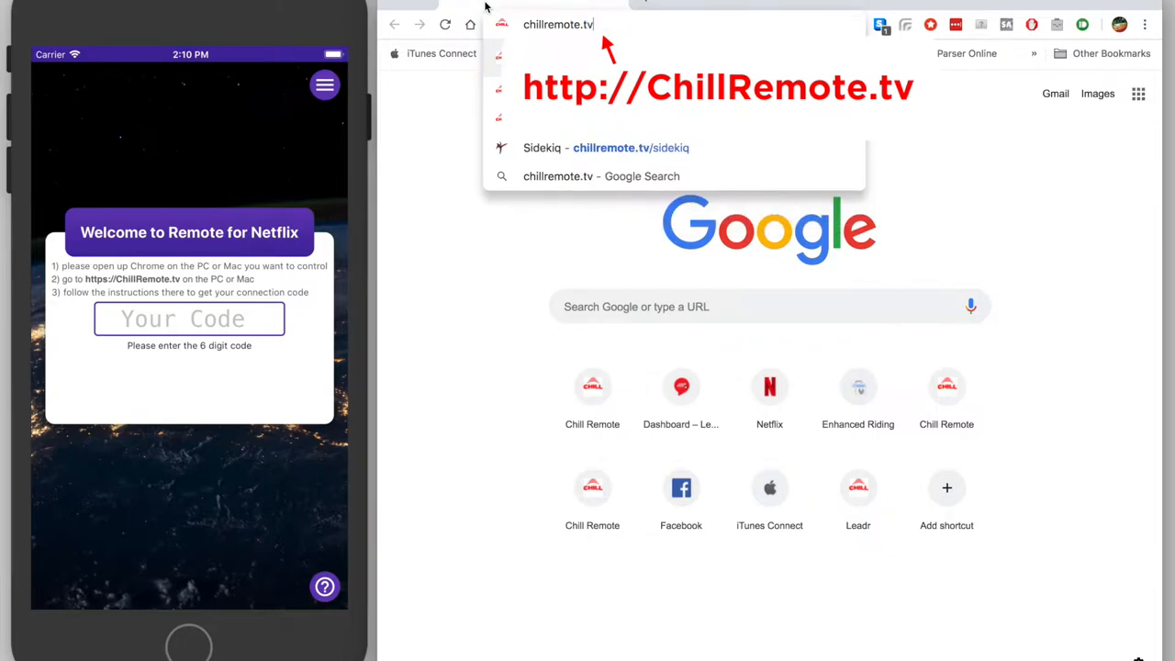
# - Load chillremote.tv and start the setup via Get Started
pyautogui.press('Enter')
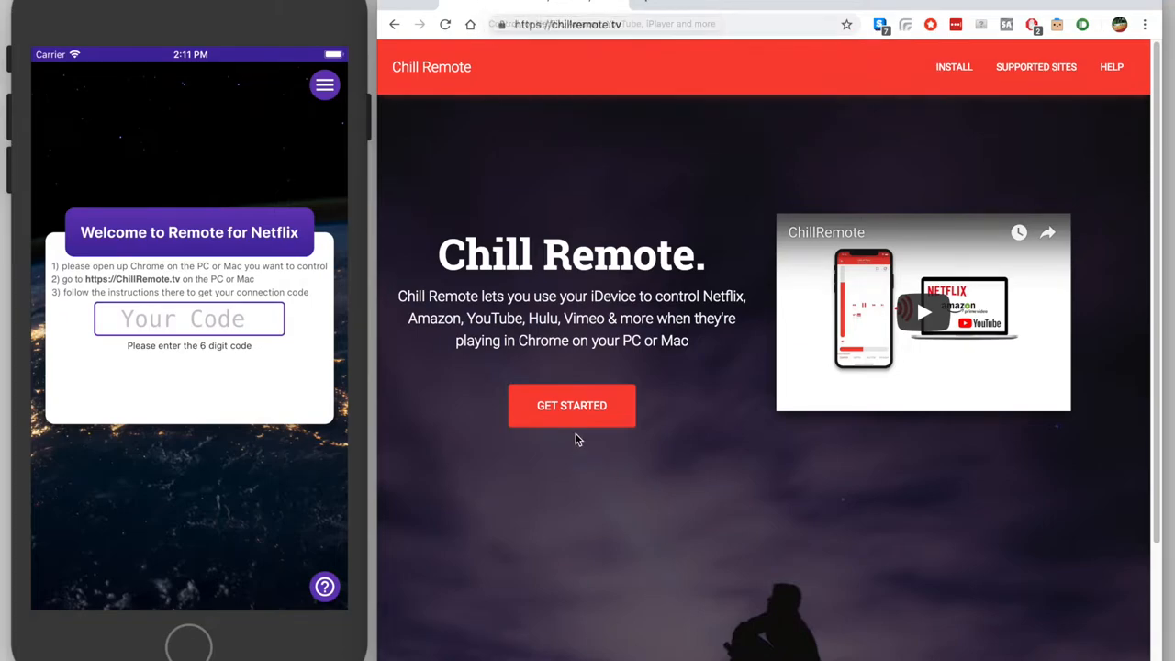
pyautogui.click(571, 406)
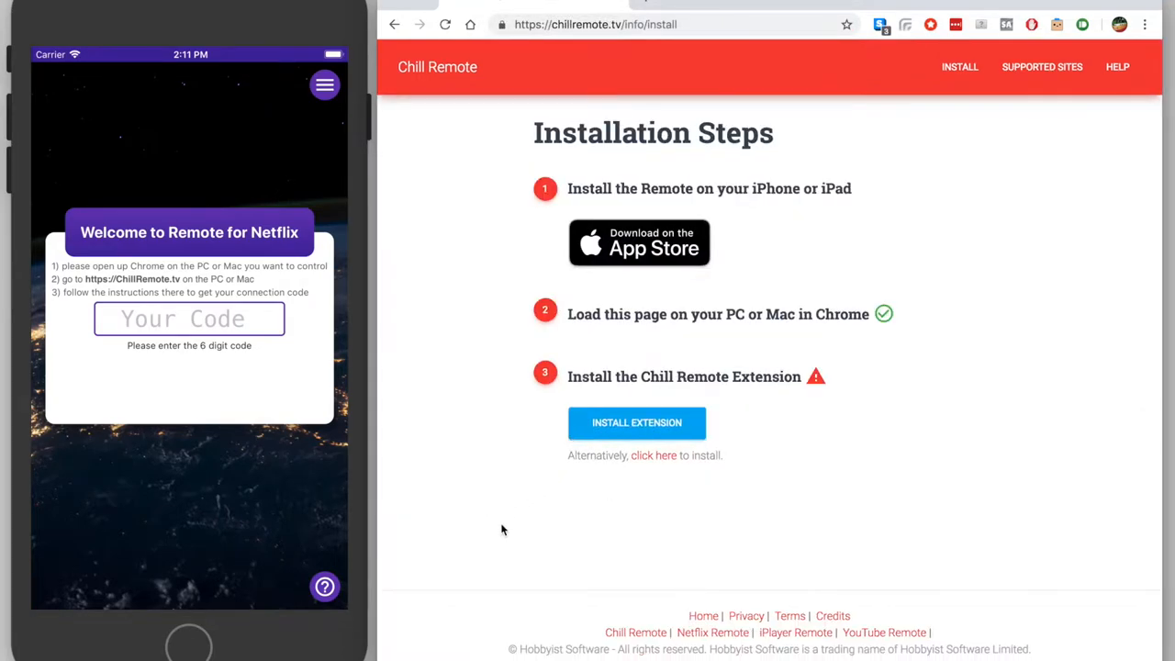
pyautogui.moveTo(510, 553)
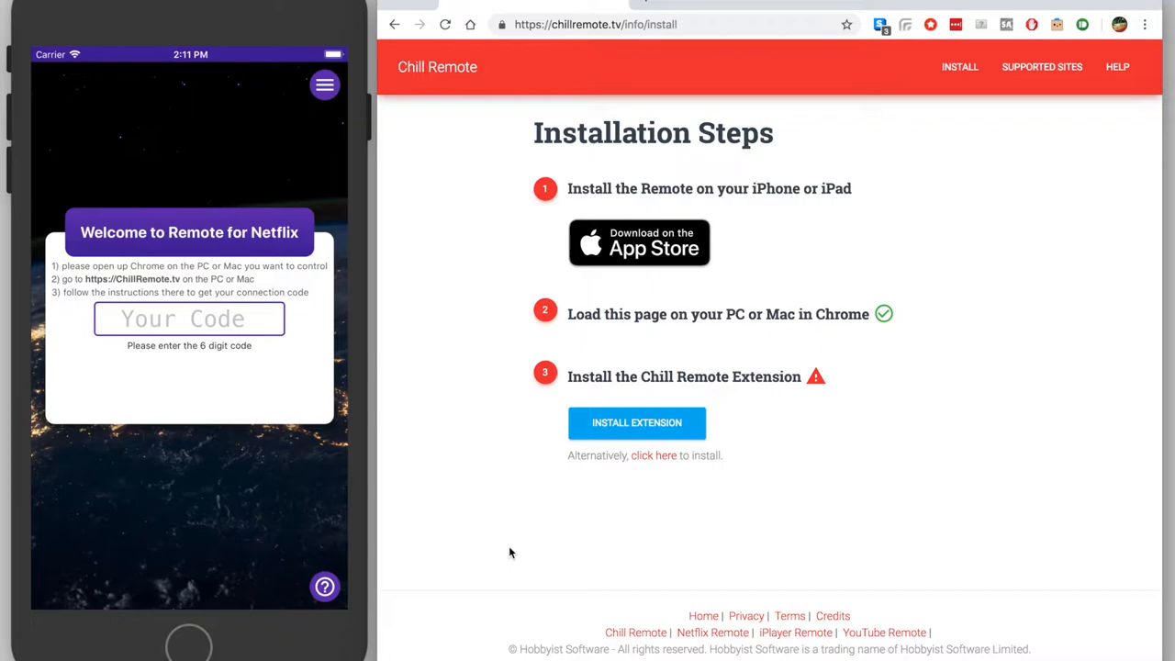
pyautogui.moveTo(514, 557)
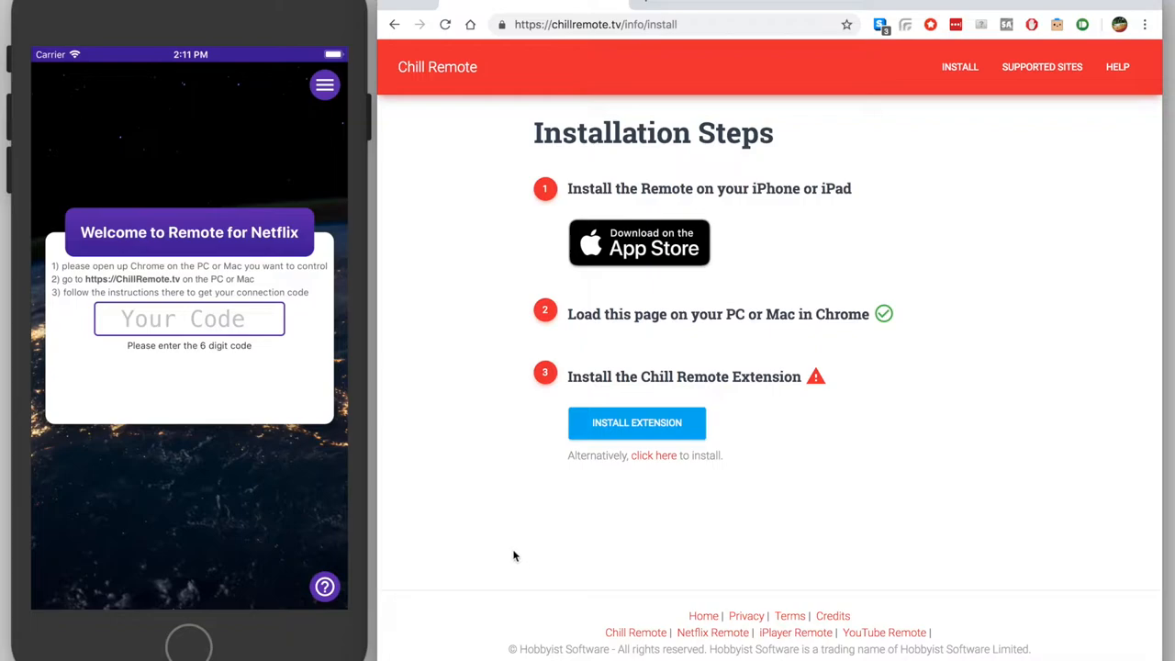
pyautogui.moveTo(513, 547)
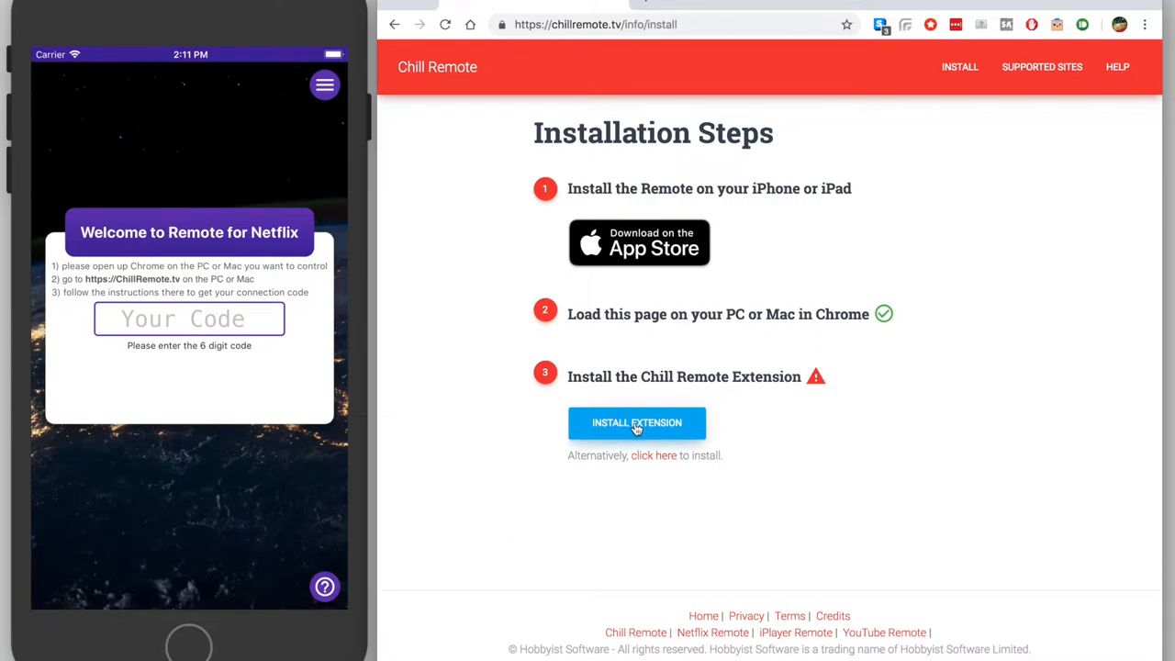
# - Install the Chill Remote extension from its Chrome Web Store listing and confirm adding it
pyautogui.click(636, 422)
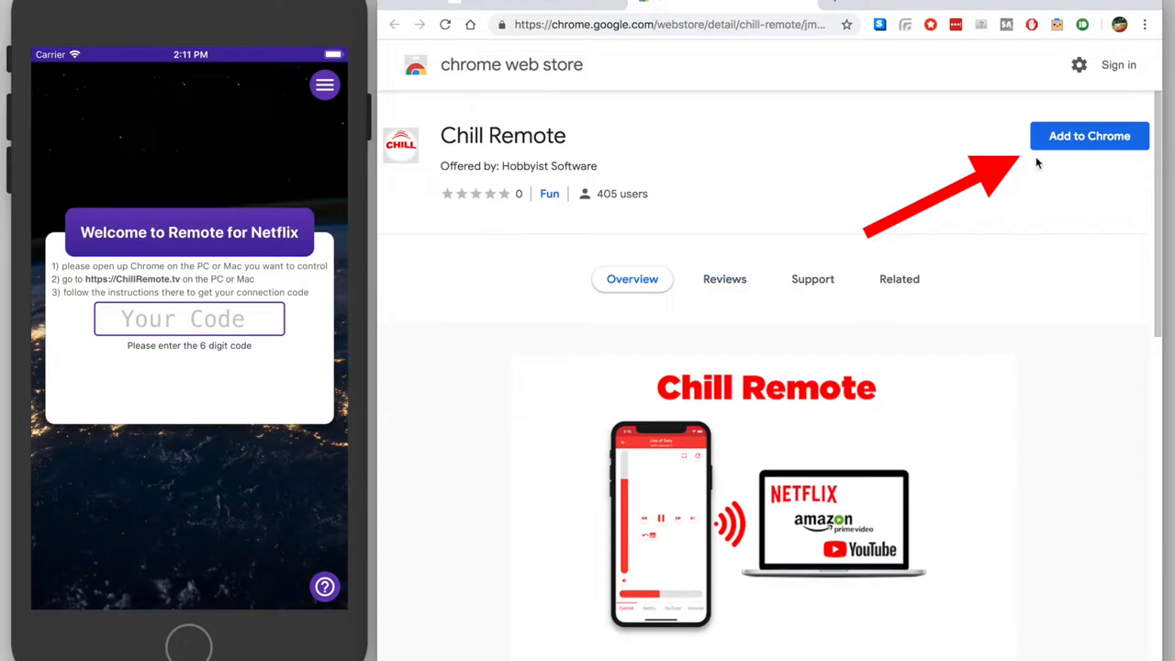
pyautogui.click(1088, 136)
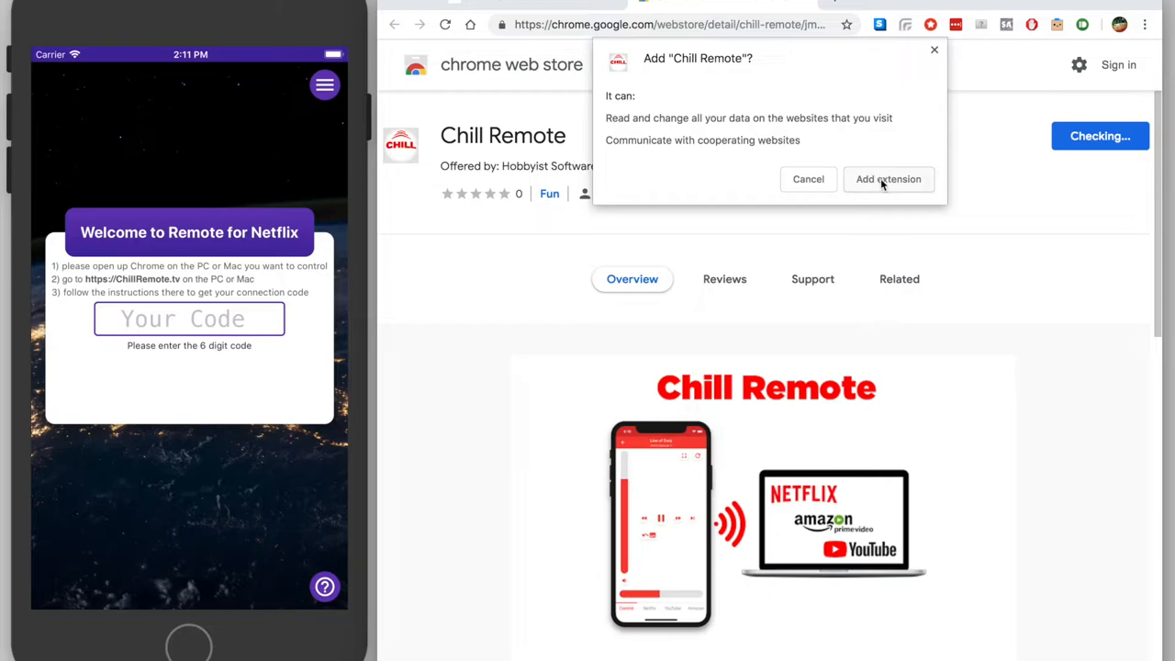
pyautogui.click(889, 180)
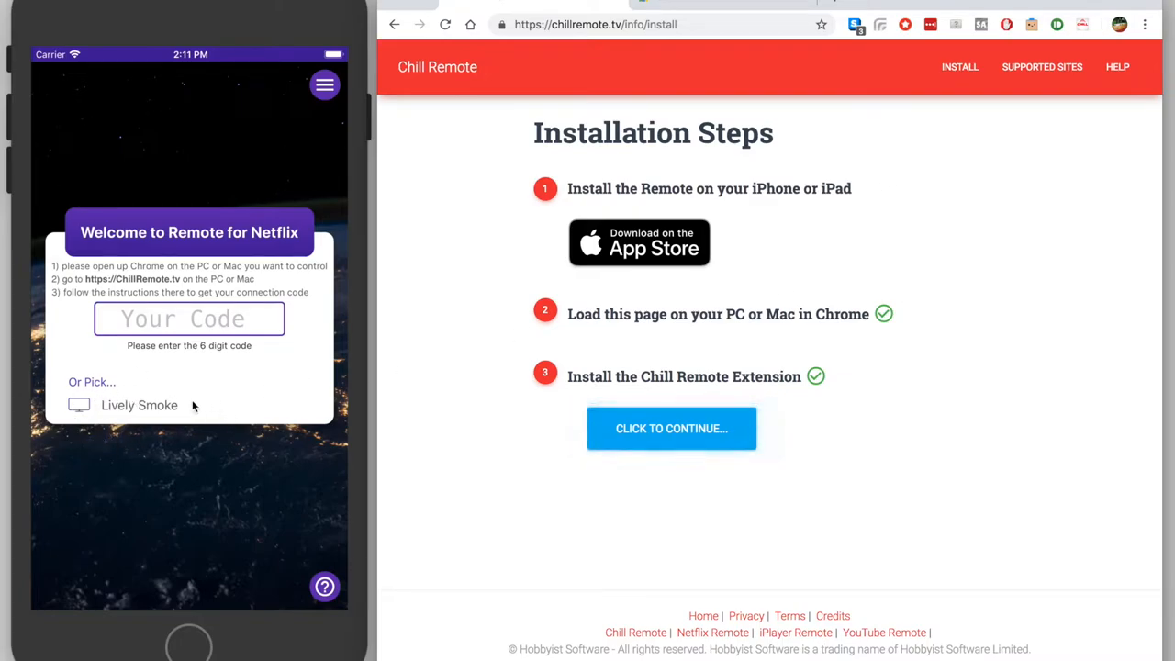
pyautogui.moveTo(668, 434)
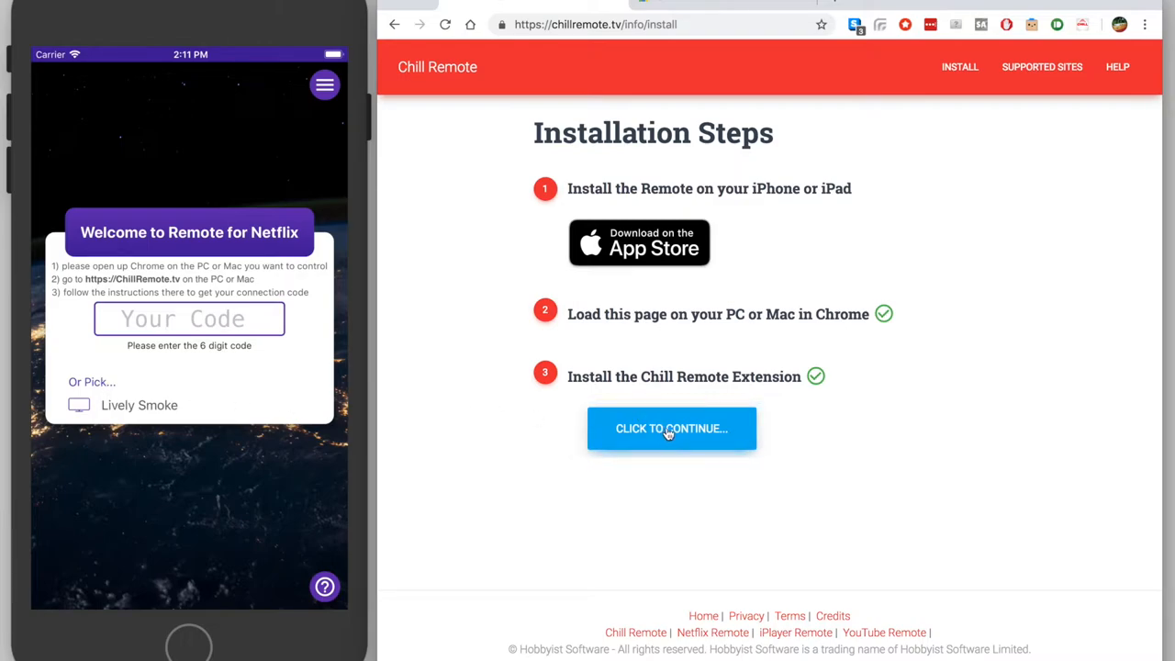
# - Continue to settings and rename the computer from Lively Smoke to Living Room
pyautogui.click(672, 428)
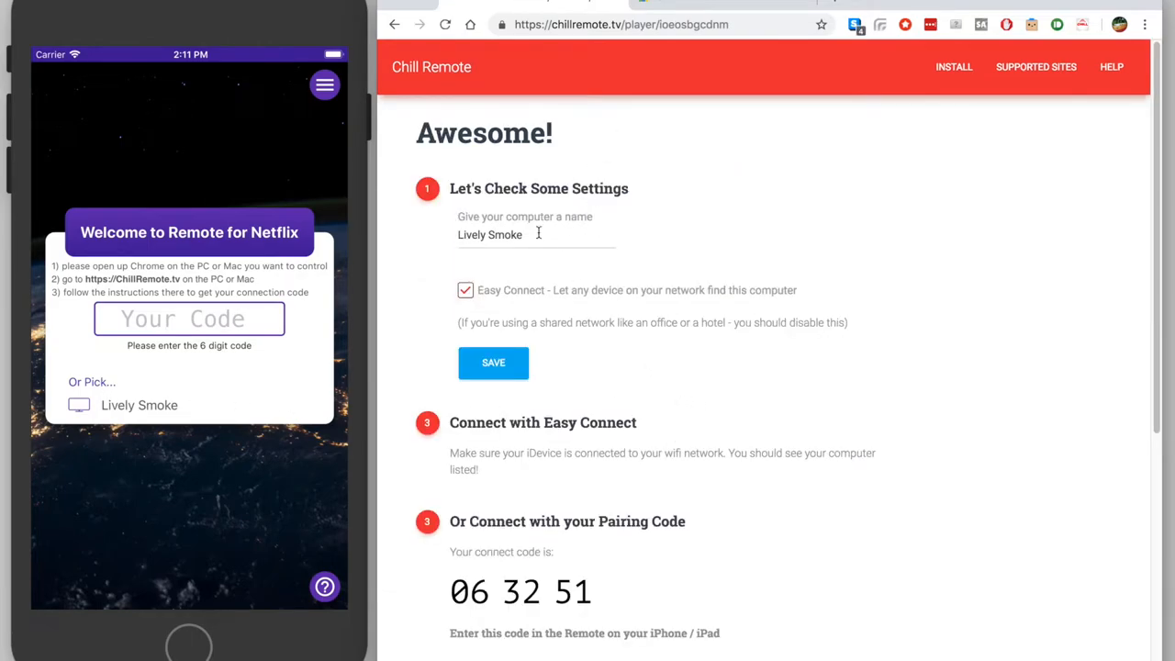
pyautogui.doubleClick(489, 235)
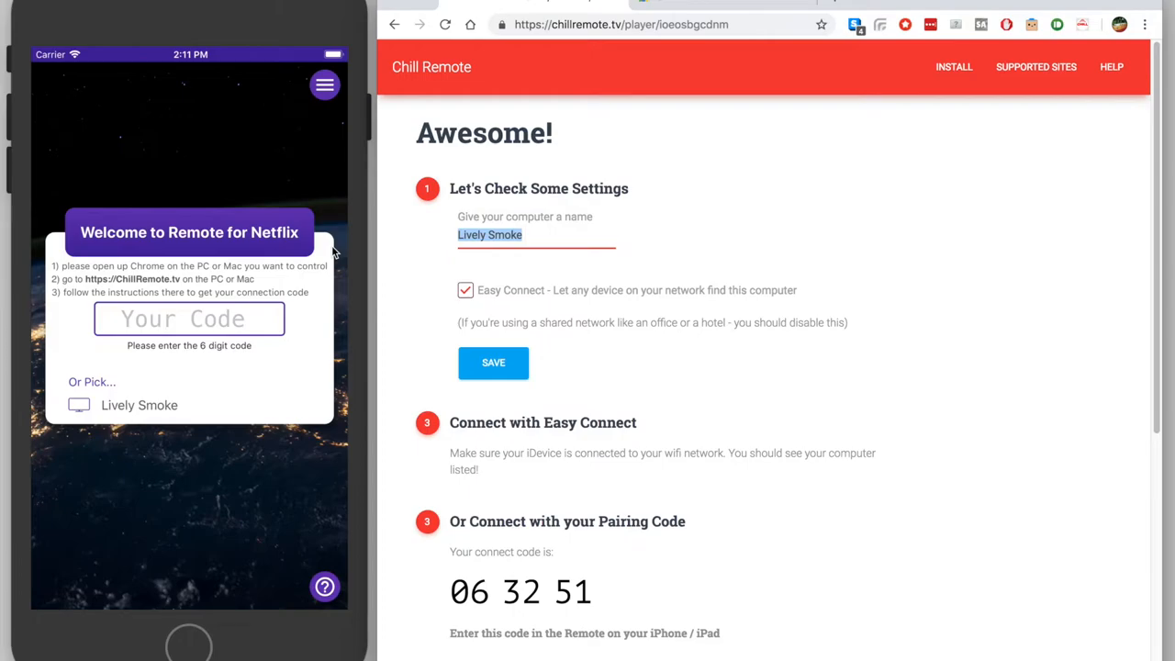
pyautogui.write('Liviong Room')
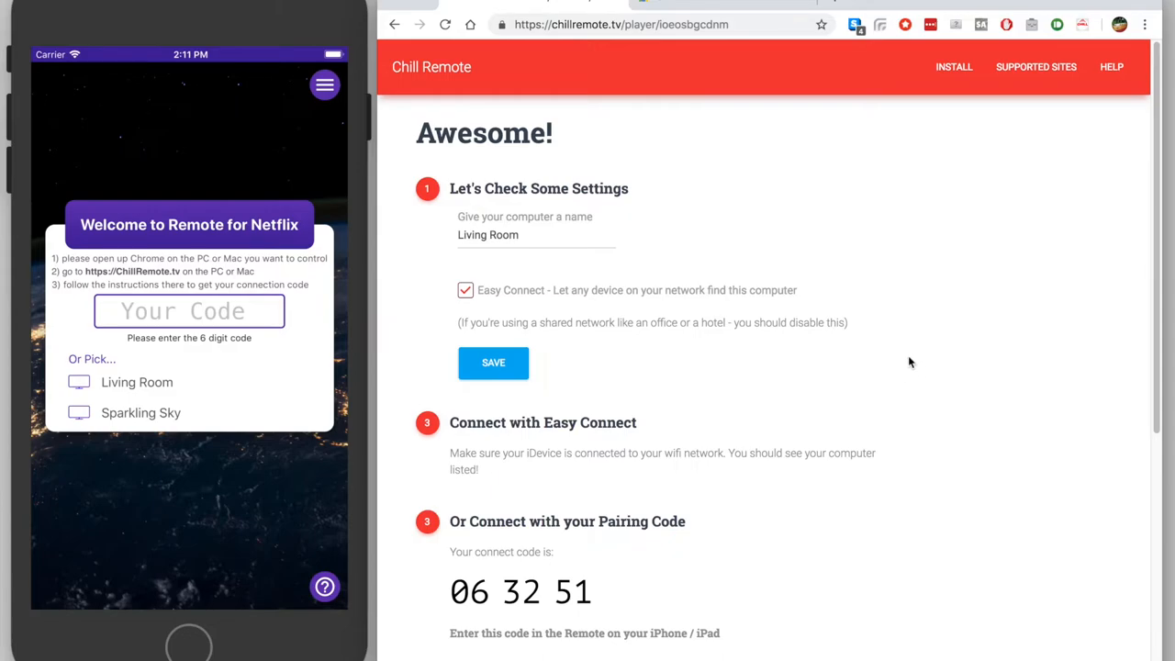
pyautogui.moveTo(143, 390)
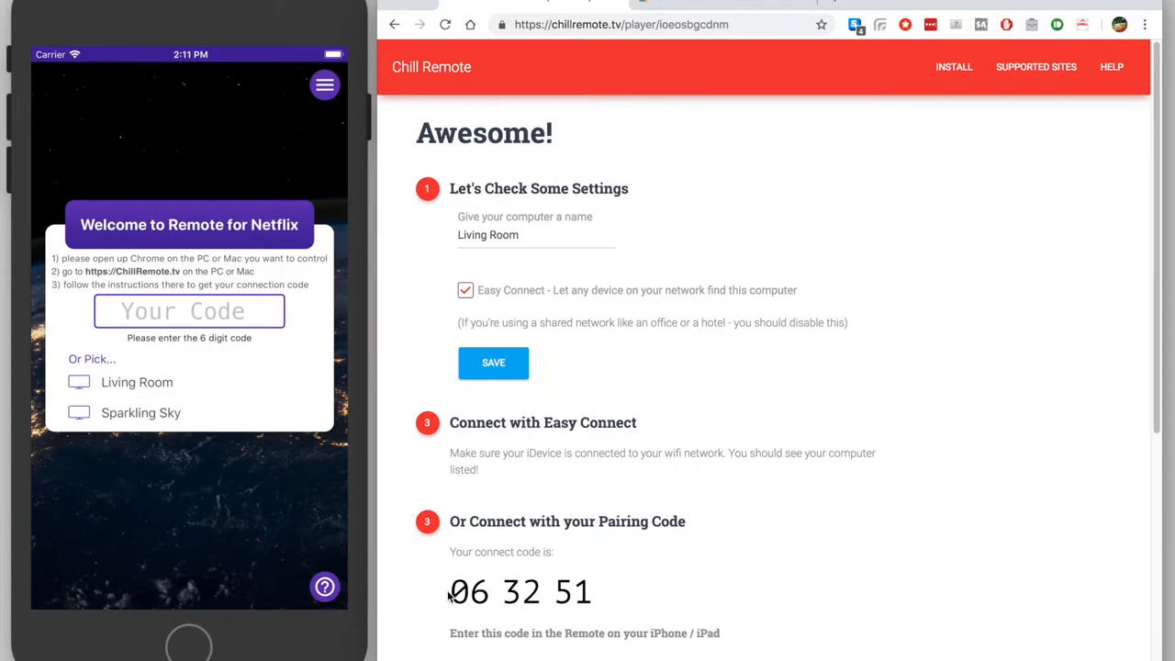
pyautogui.moveTo(138, 312)
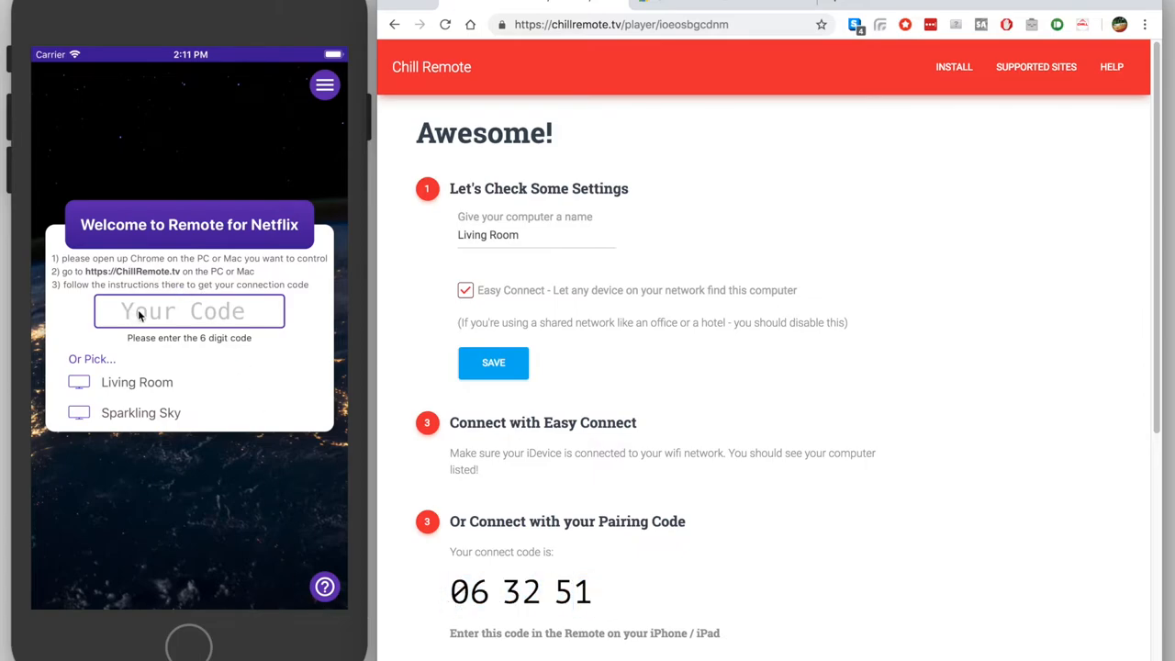
# - Connect the iPhone to Living Room, then play and pause the Big Buck Bunny test video
pyautogui.click(188, 311)
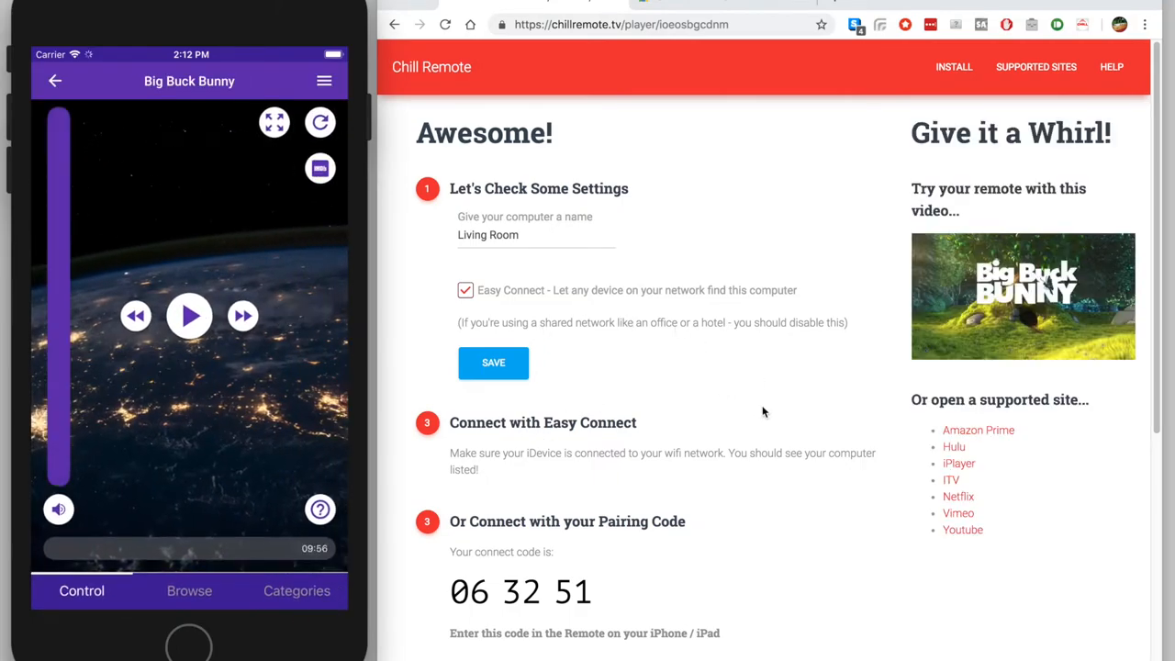
pyautogui.moveTo(470, 395)
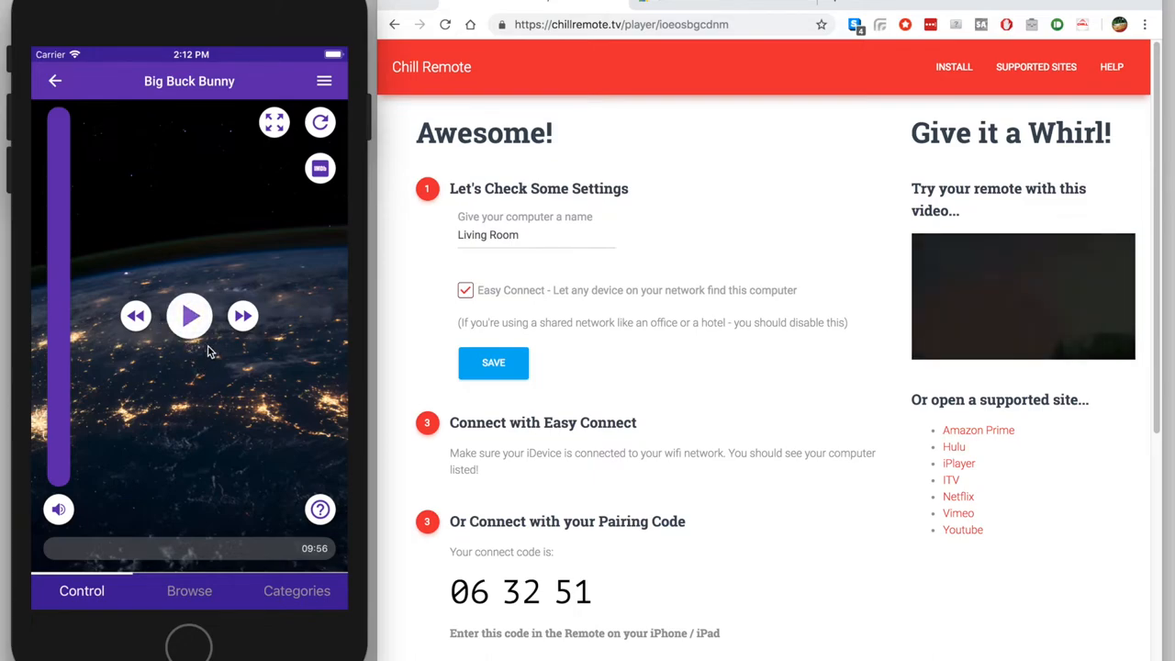
pyautogui.click(190, 316)
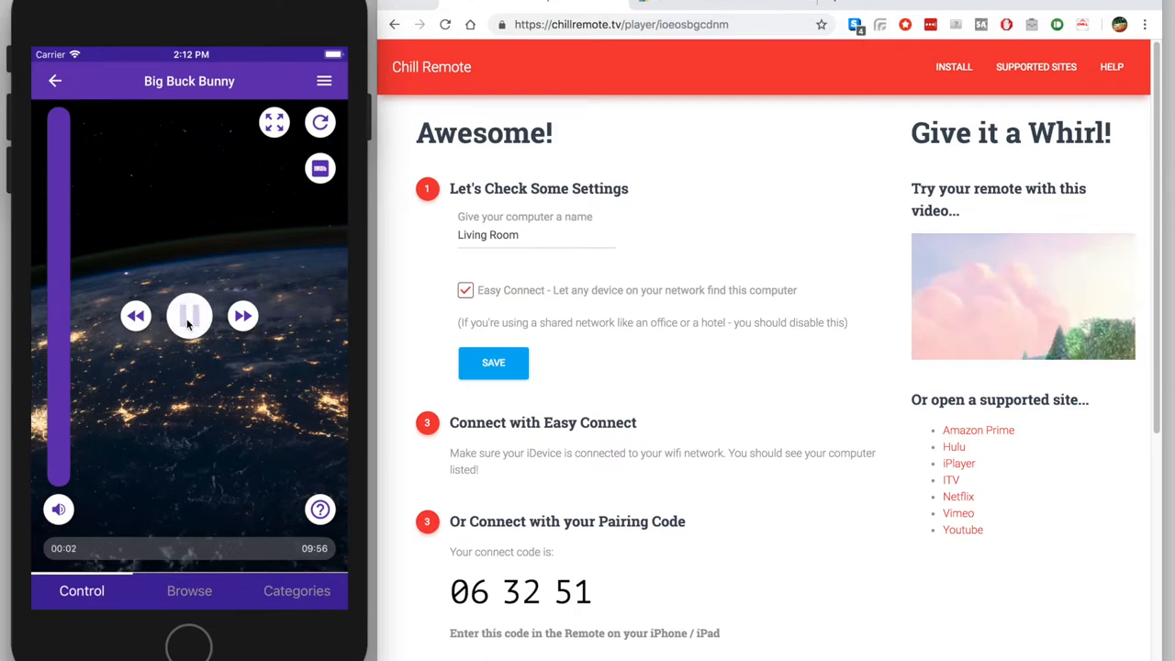
pyautogui.click(190, 592)
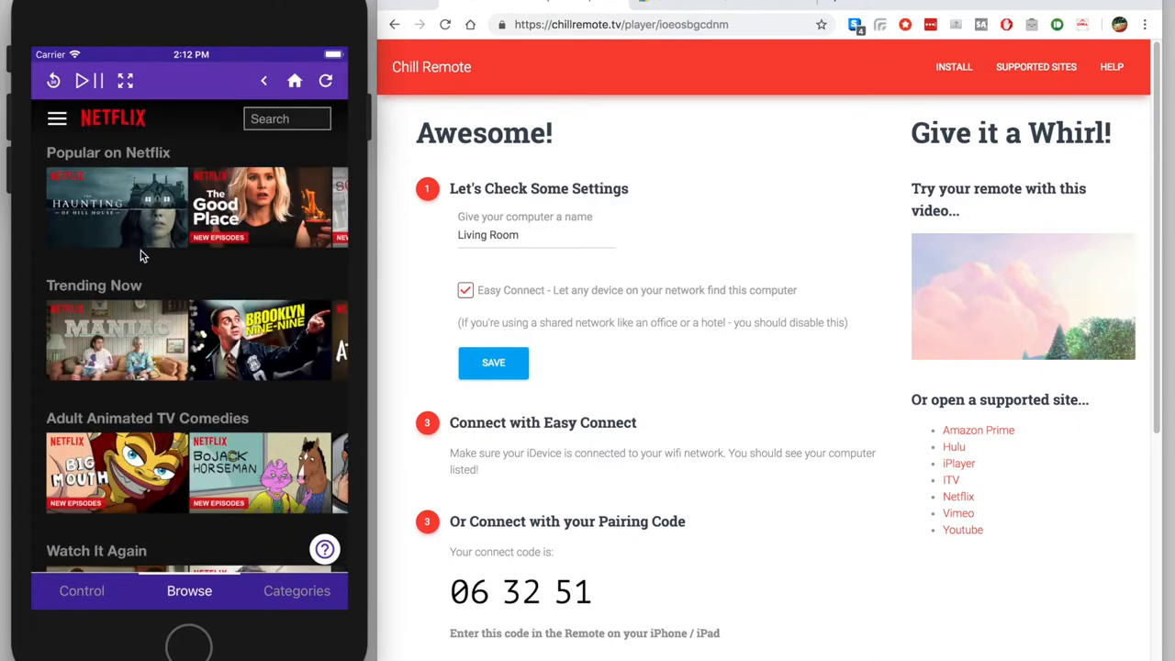
pyautogui.moveTo(158, 505)
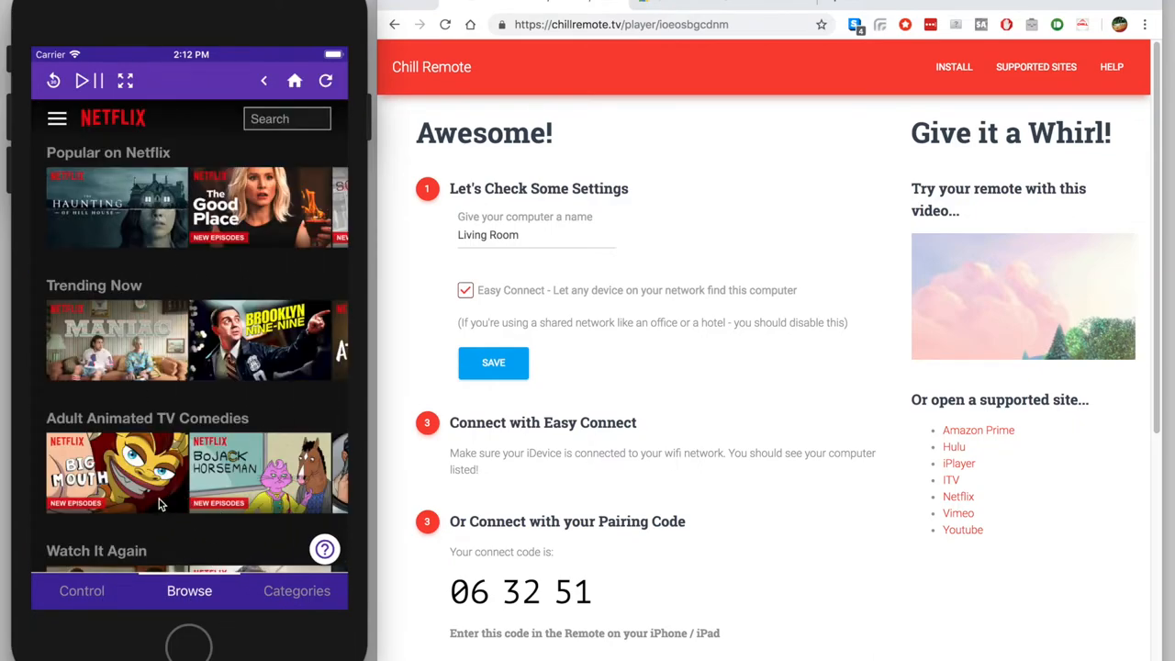
pyautogui.moveTo(246, 205)
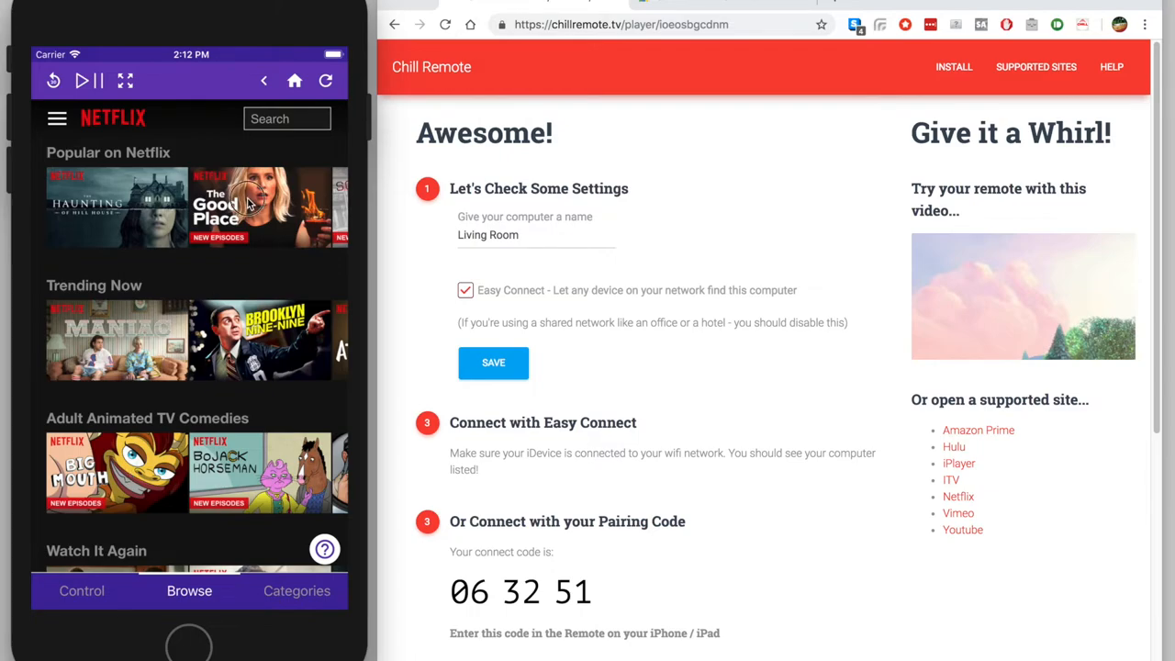
# - From the phone's Netflix browsing, start The Good Place episode Tahani Al-Jamil
pyautogui.click(261, 205)
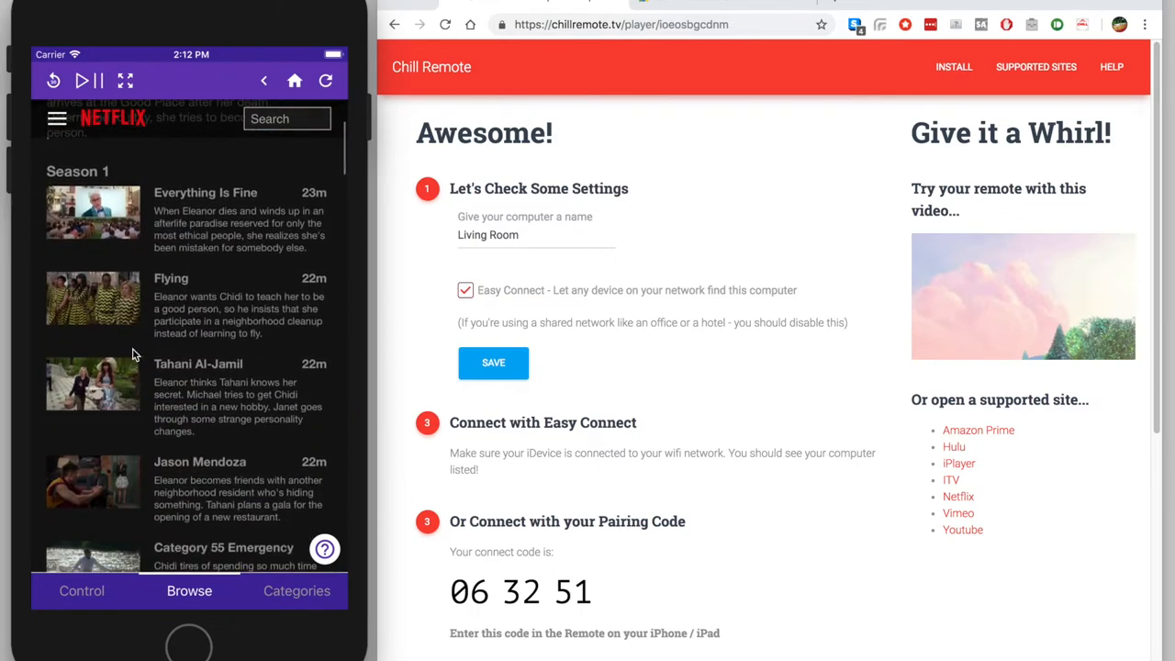
pyautogui.click(92, 385)
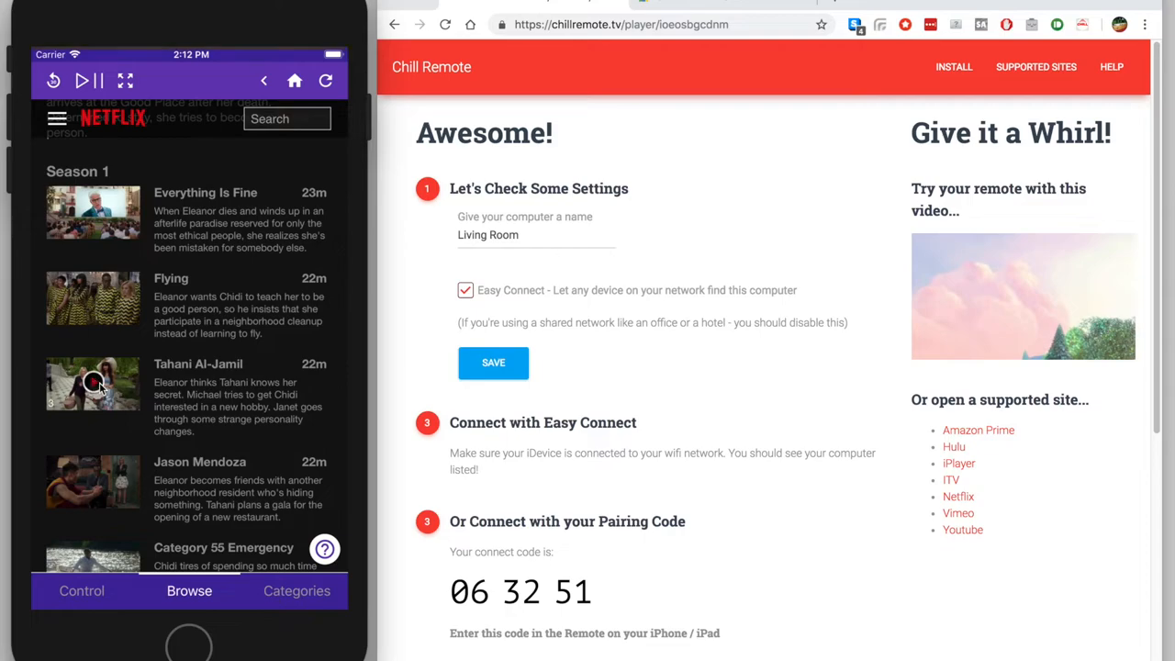
pyautogui.click(92, 383)
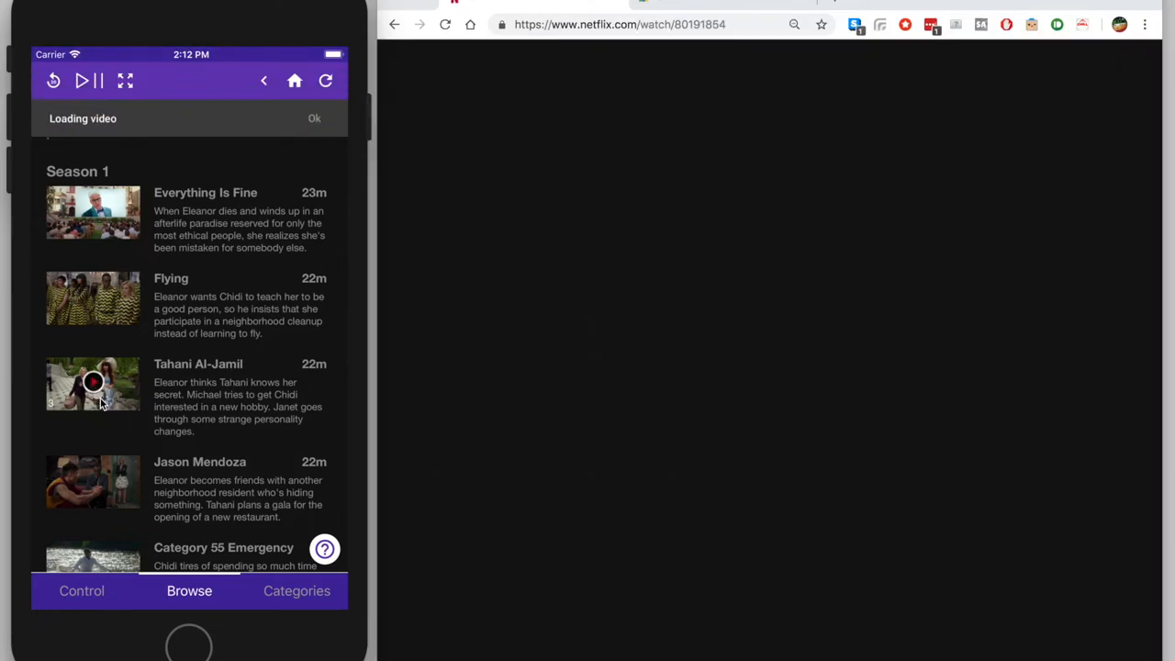
# - From the phone remote, jump ahead in the episode, resume it, then pause it
pyautogui.click(92, 383)
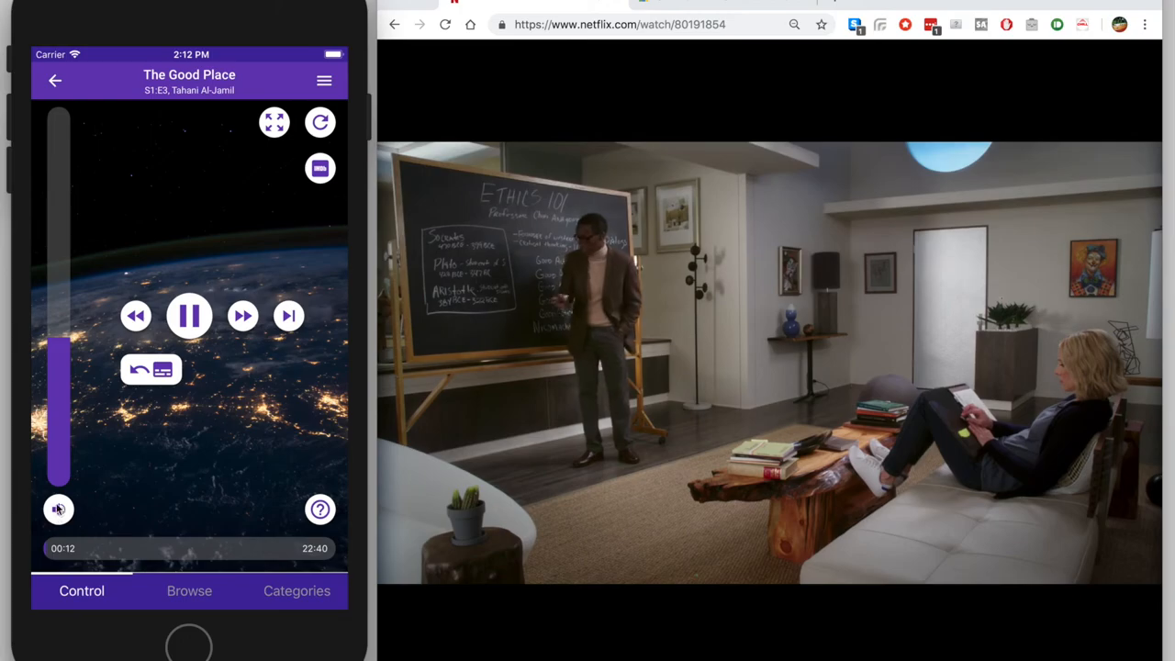
pyautogui.click(189, 316)
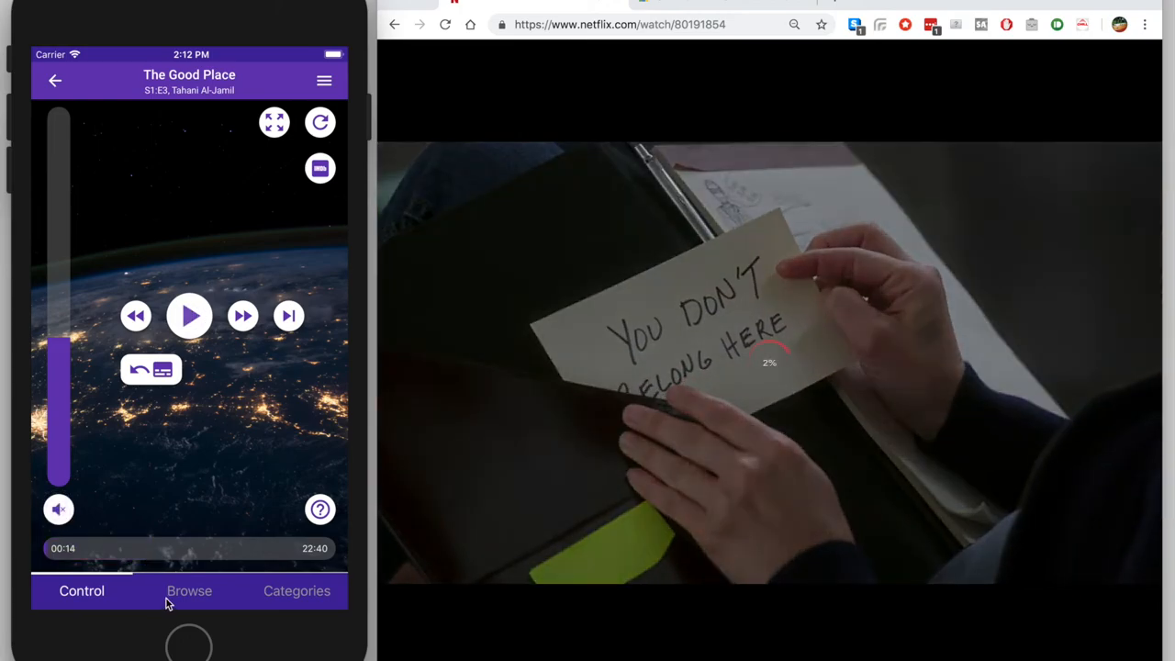
pyautogui.click(189, 316)
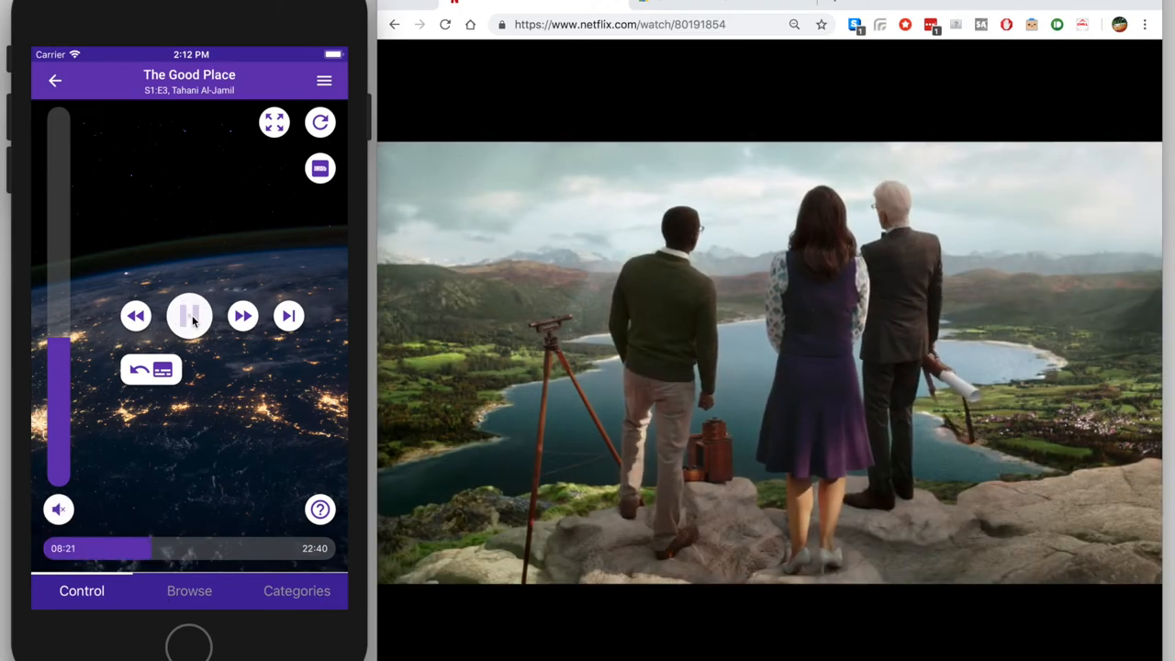
pyautogui.click(189, 316)
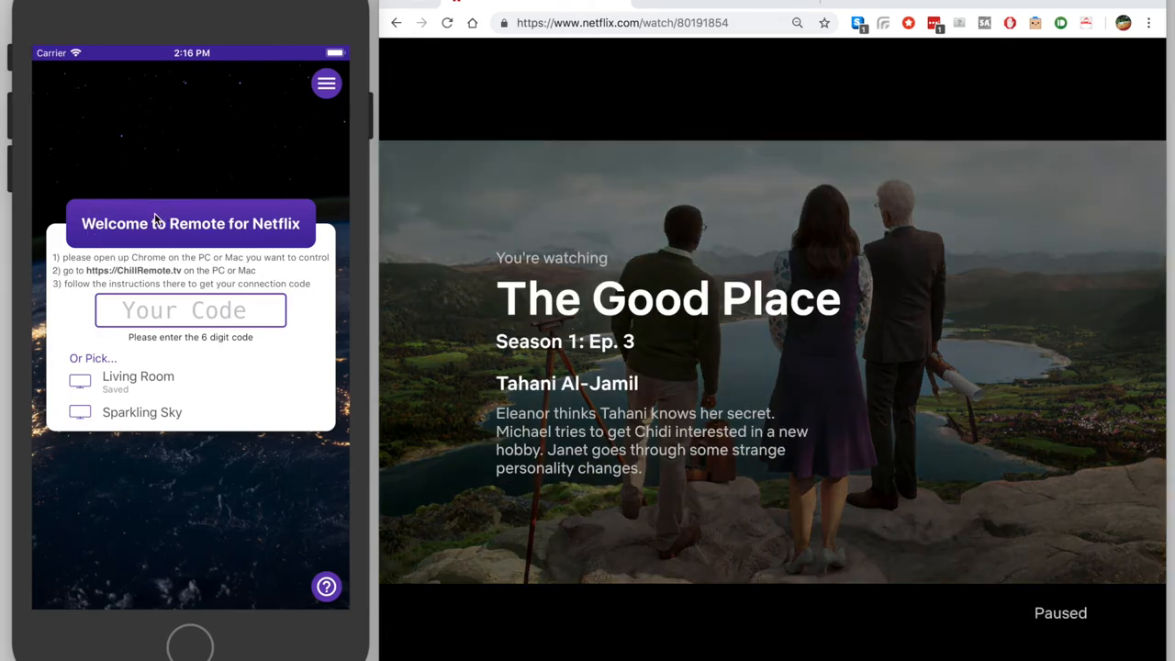
pyautogui.moveTo(150, 398)
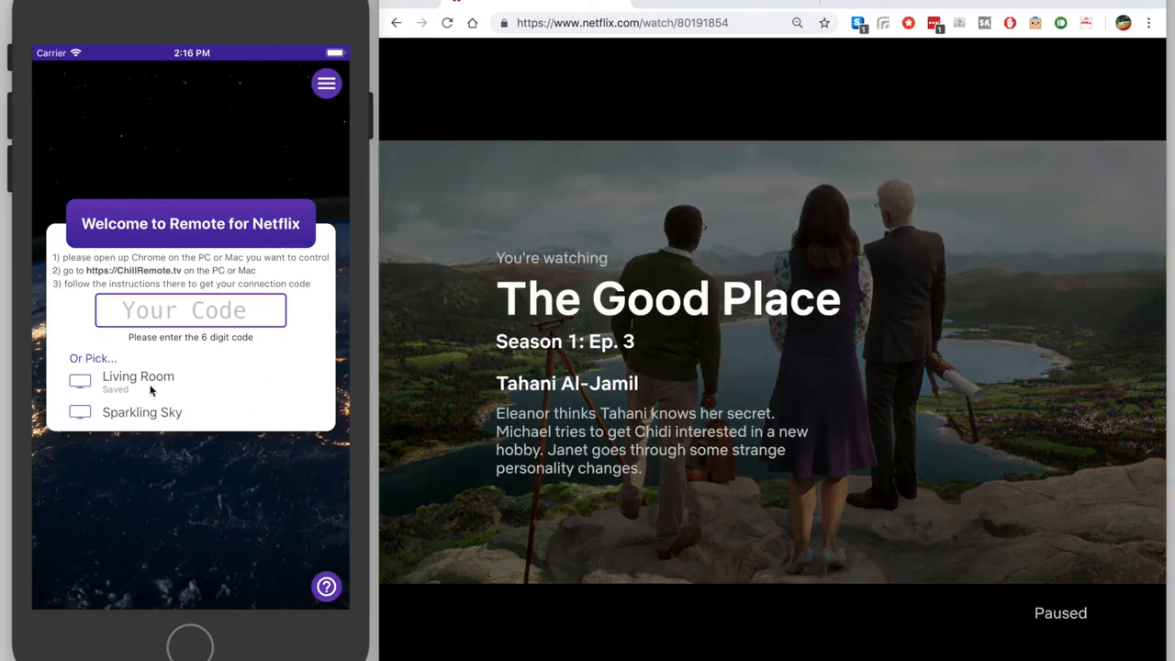
pyautogui.moveTo(132, 393)
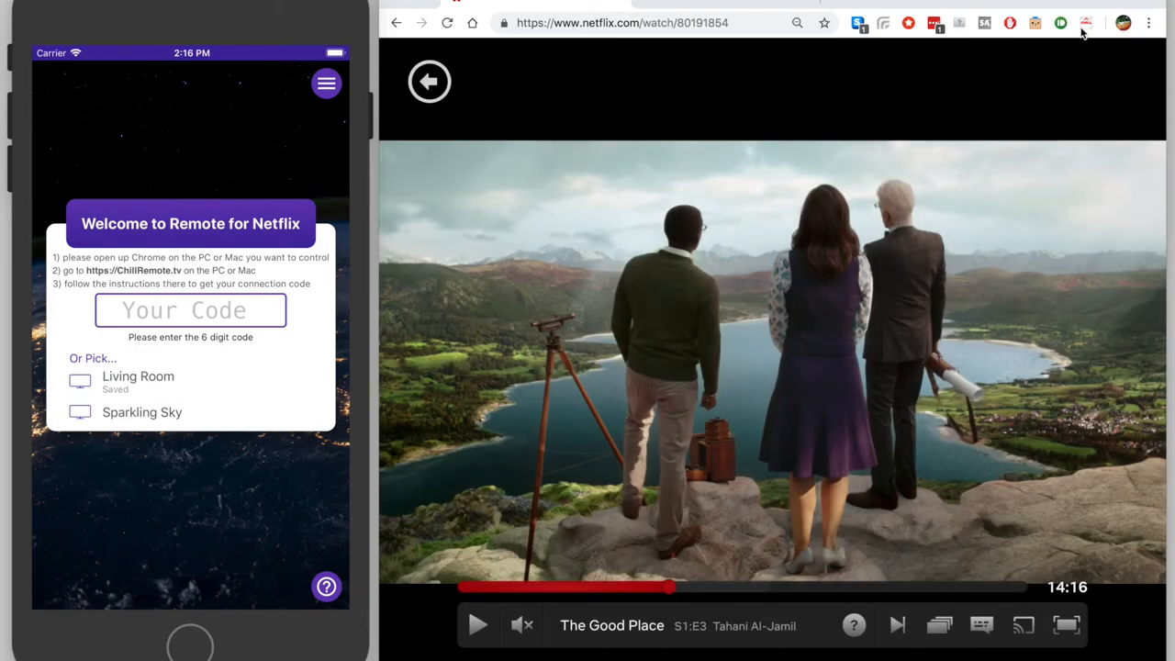
# - Show the Chill Remote pairing code 06 32 51 from the Chrome toolbar
pyautogui.click(1083, 22)
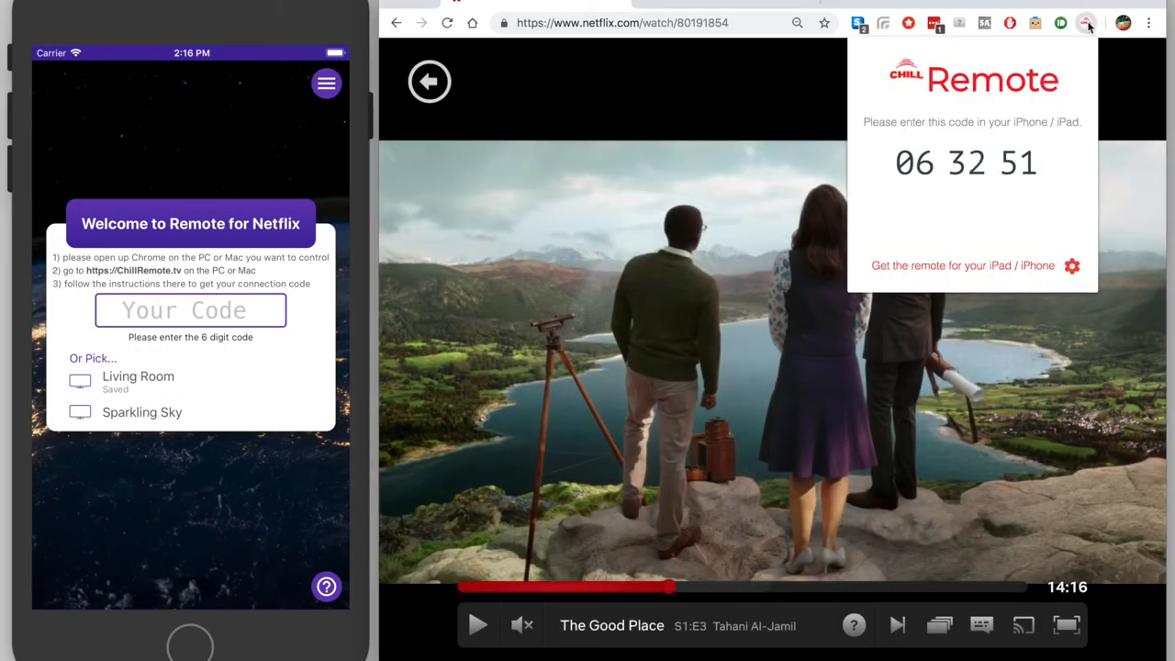